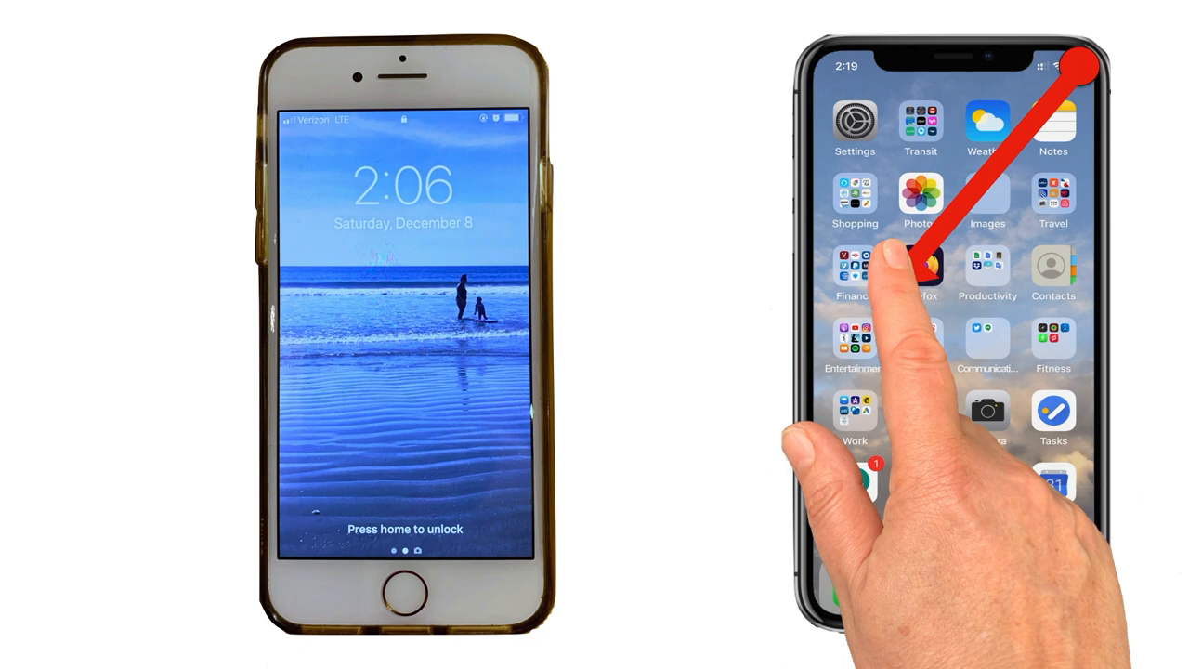
# - Bring up Control Center on the iPhone X and switch the flashlight on, then off again
pyautogui.click(353, 587)
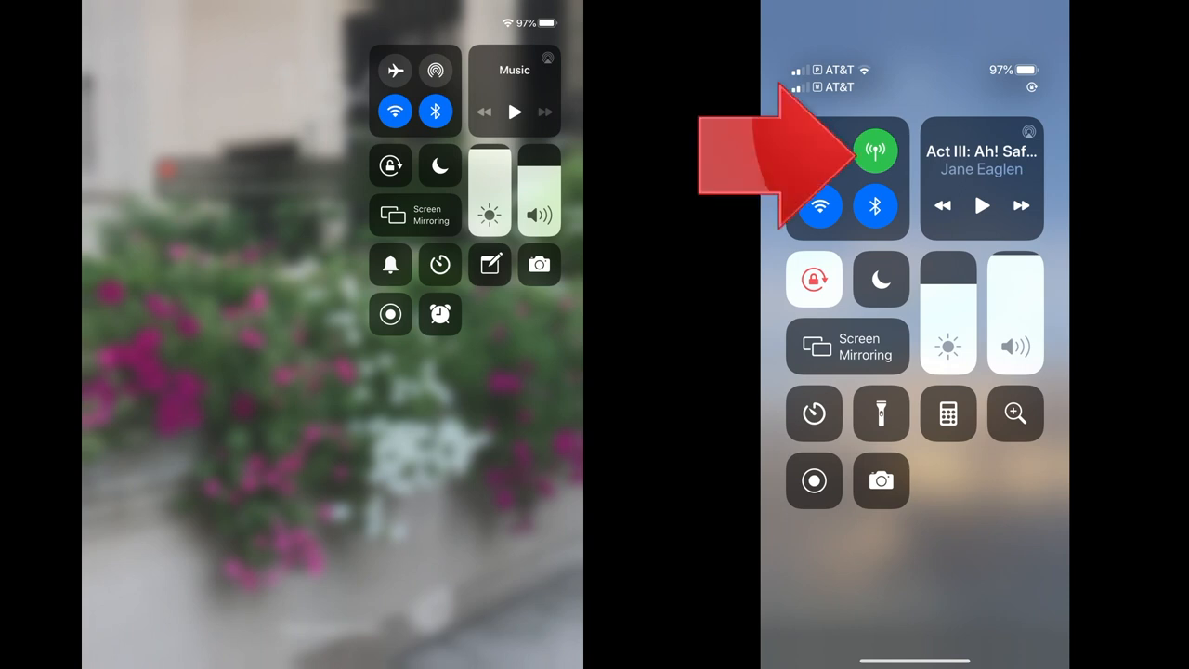
pyautogui.click(821, 150)
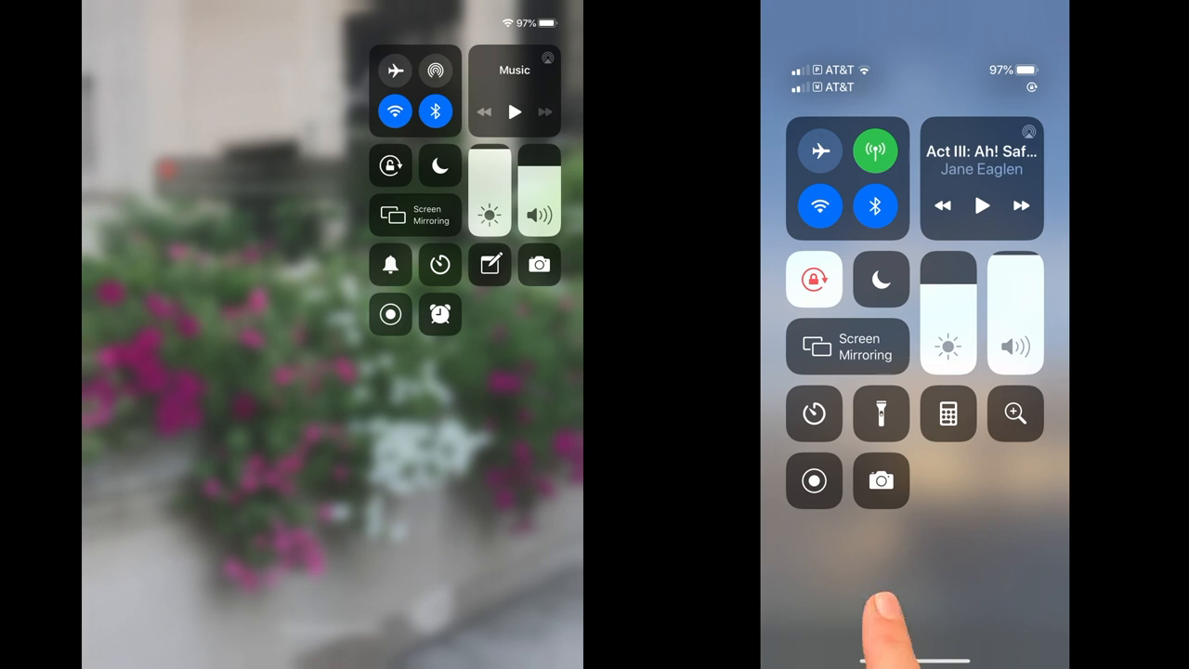
pyautogui.click(881, 412)
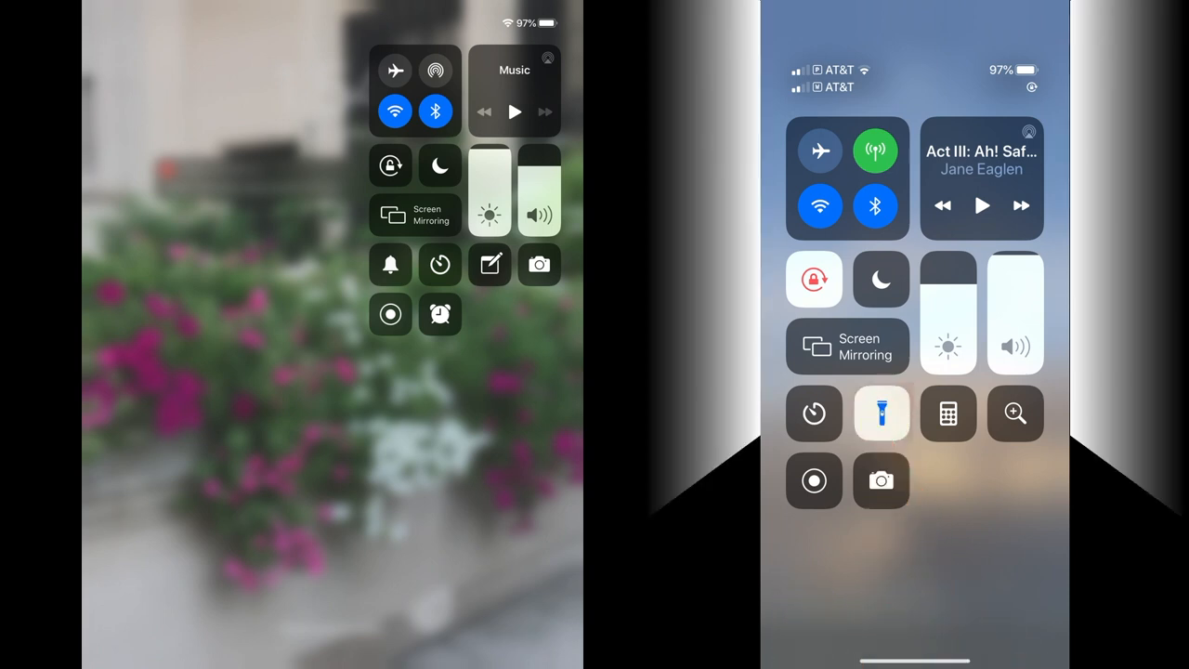
pyautogui.click(881, 413)
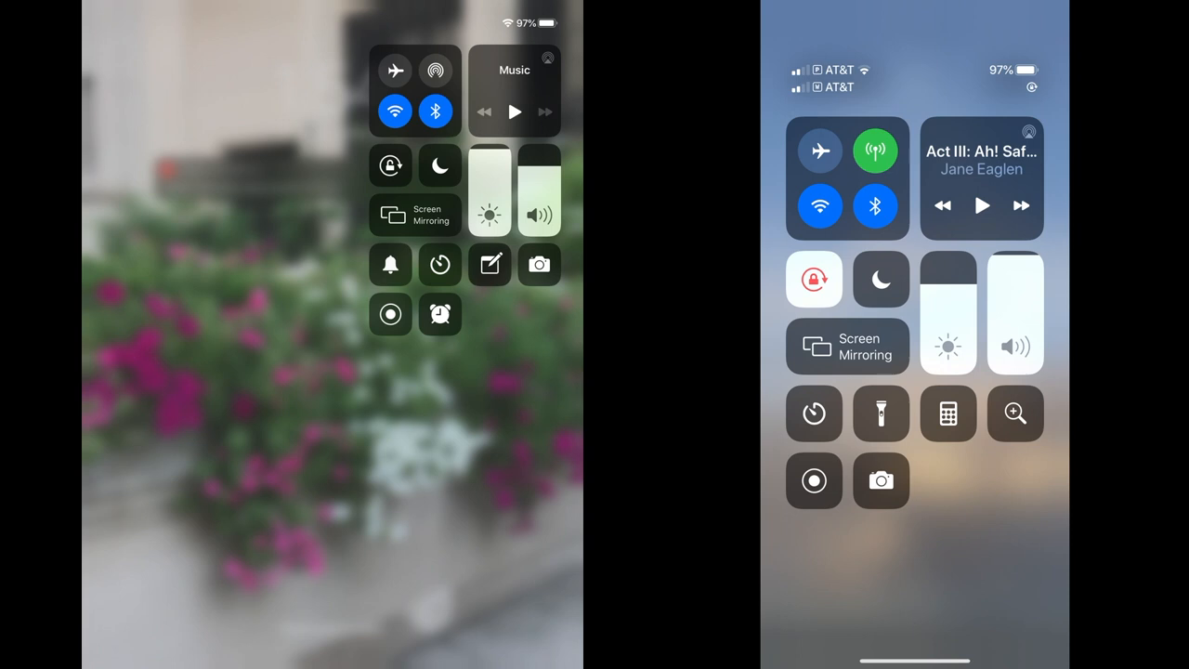
pyautogui.click(881, 278)
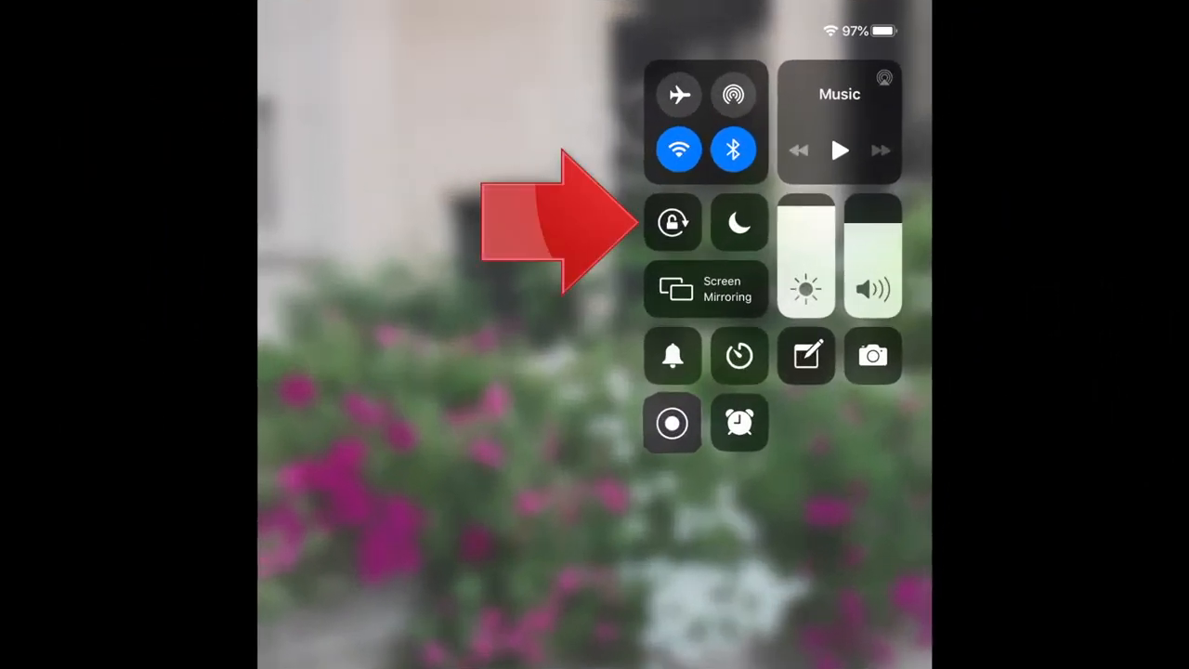
# - Toggle rotation lock on and off, then lower the Brightness and Volume sliders toward minimum
pyautogui.click(673, 223)
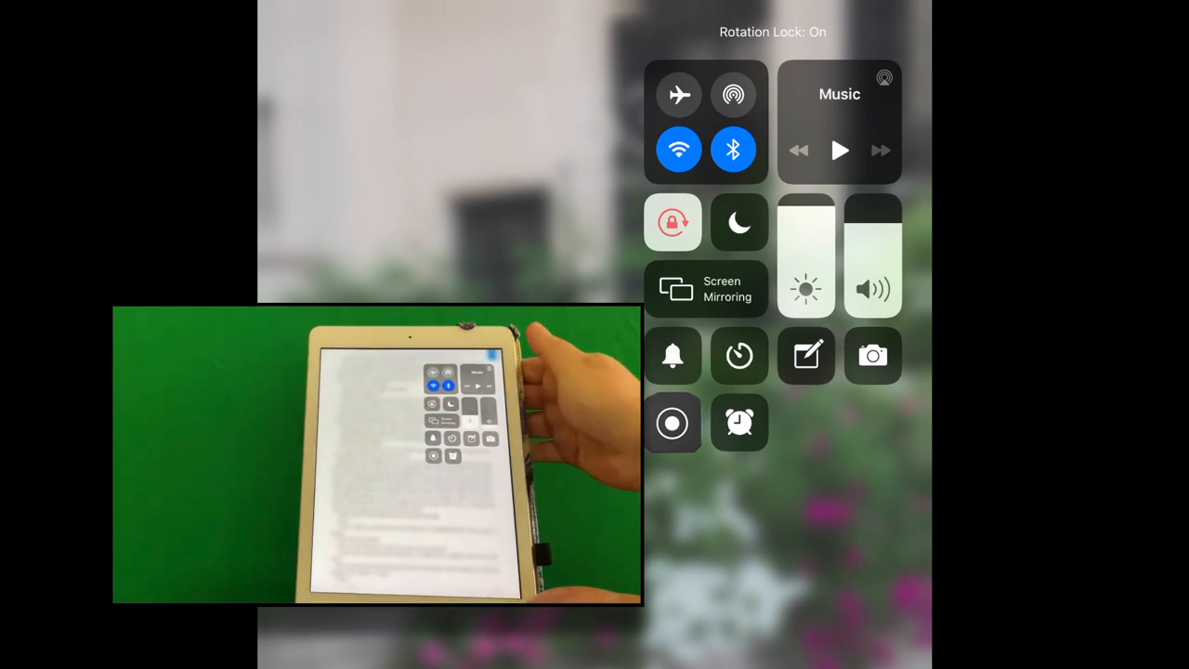
pyautogui.click(673, 223)
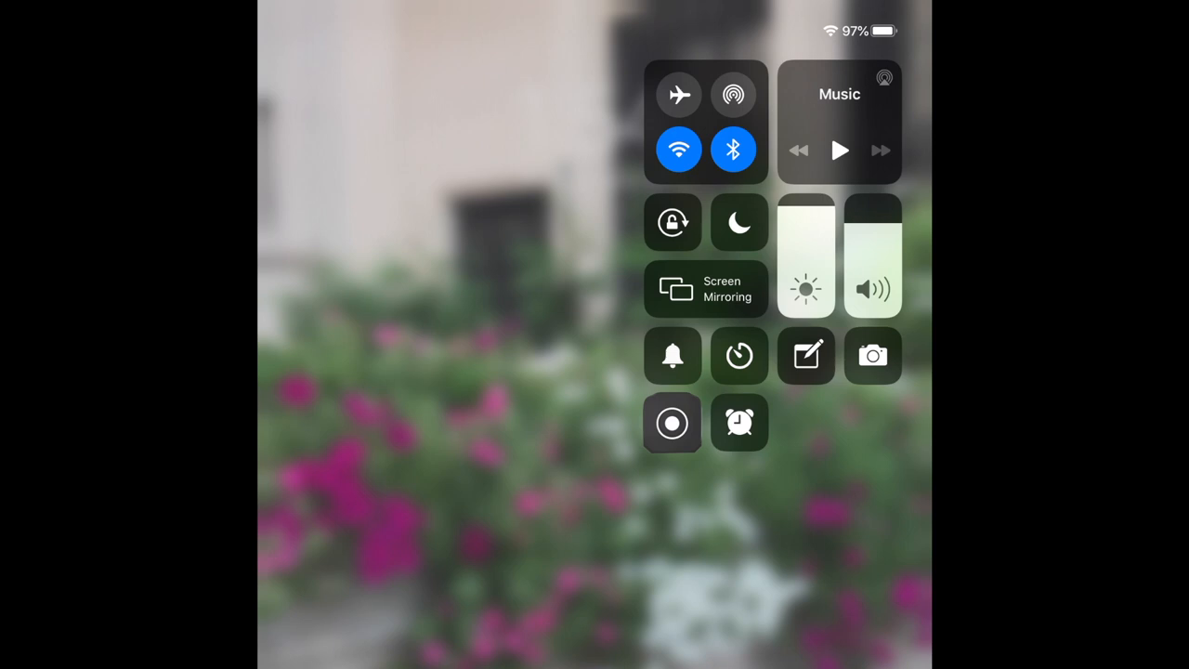
pyautogui.click(706, 290)
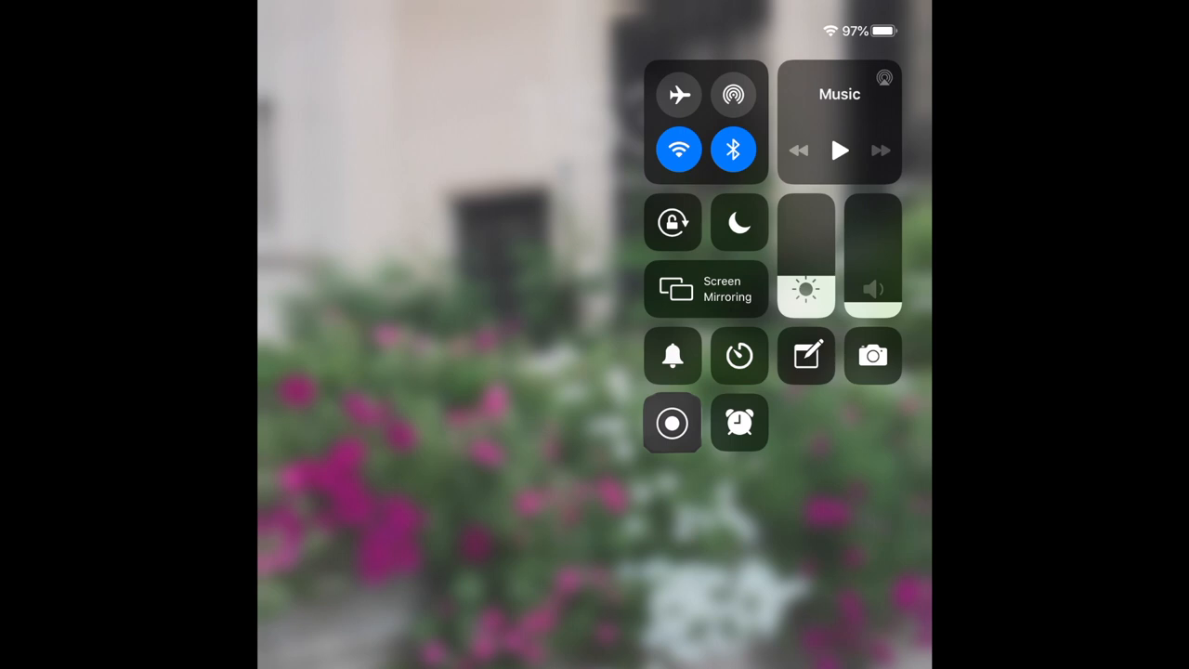
pyautogui.click(739, 423)
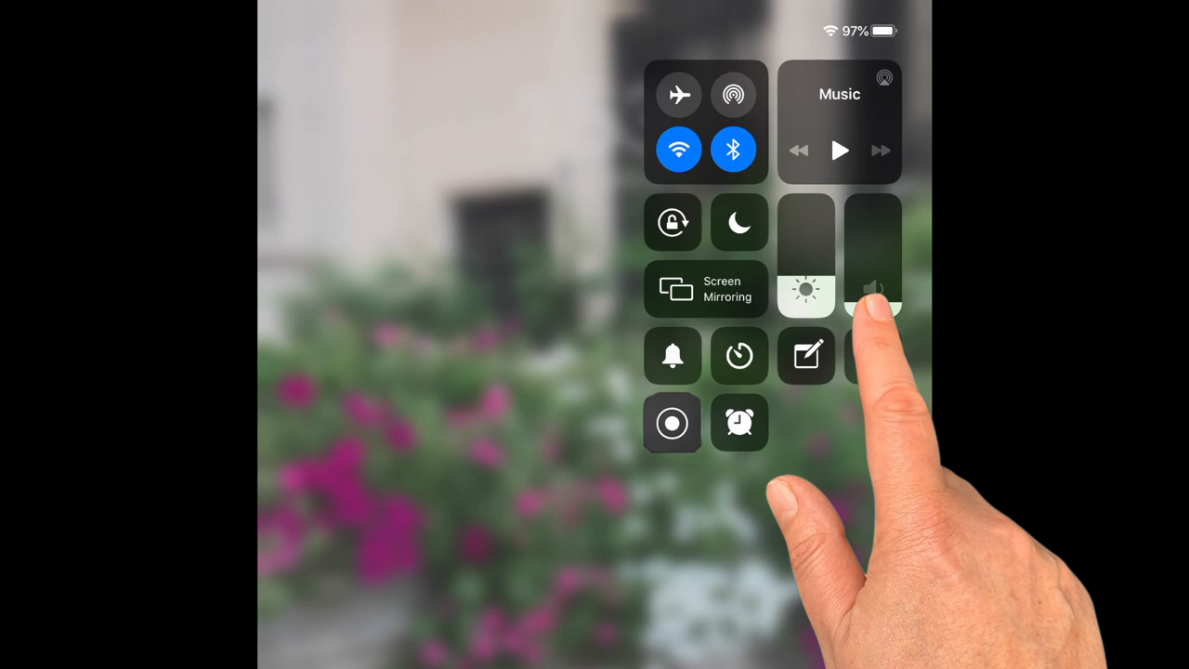
# - Raise the Volume slider near full and the Brightness slider back up high
pyautogui.moveTo(874, 307); pyautogui.dragTo(873, 223)
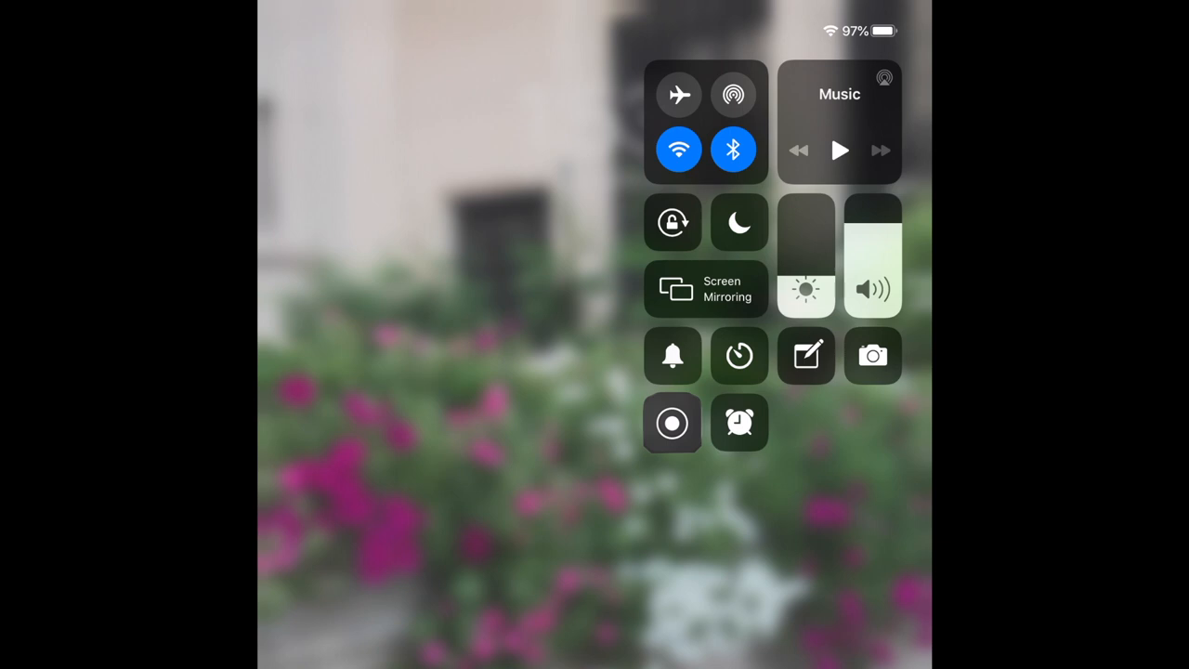
pyautogui.moveTo(806, 279); pyautogui.dragTo(807, 214)
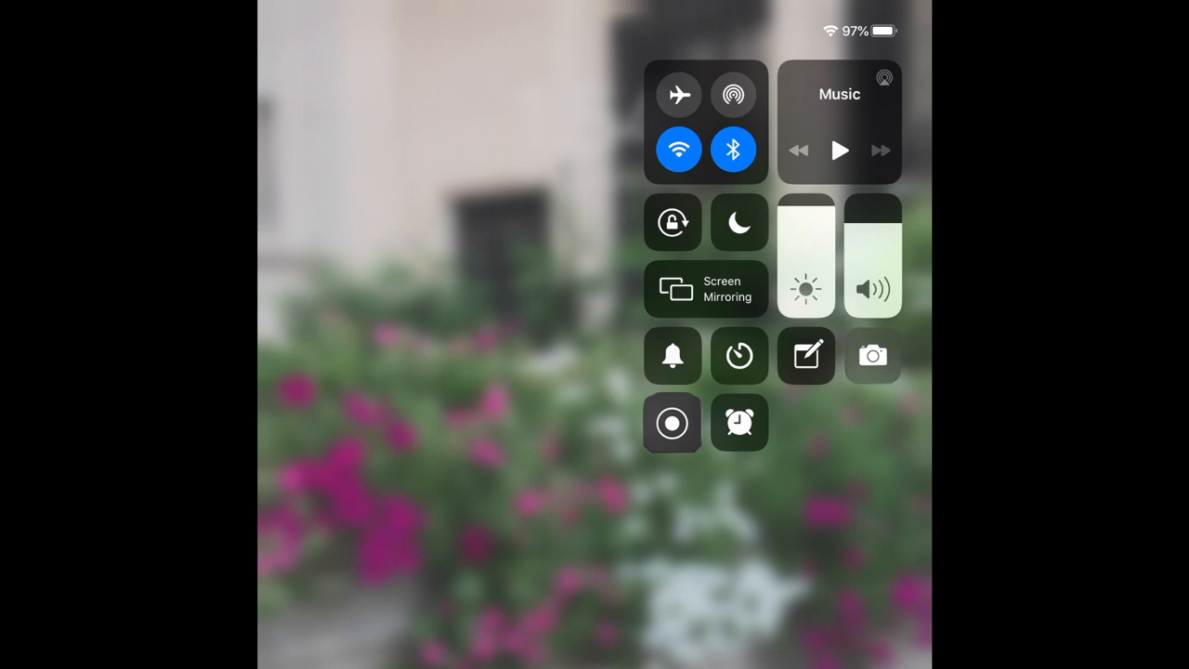
# - Long-press Timer and set its duration slider to 15 minutes without starting it
pyautogui.click(874, 356)
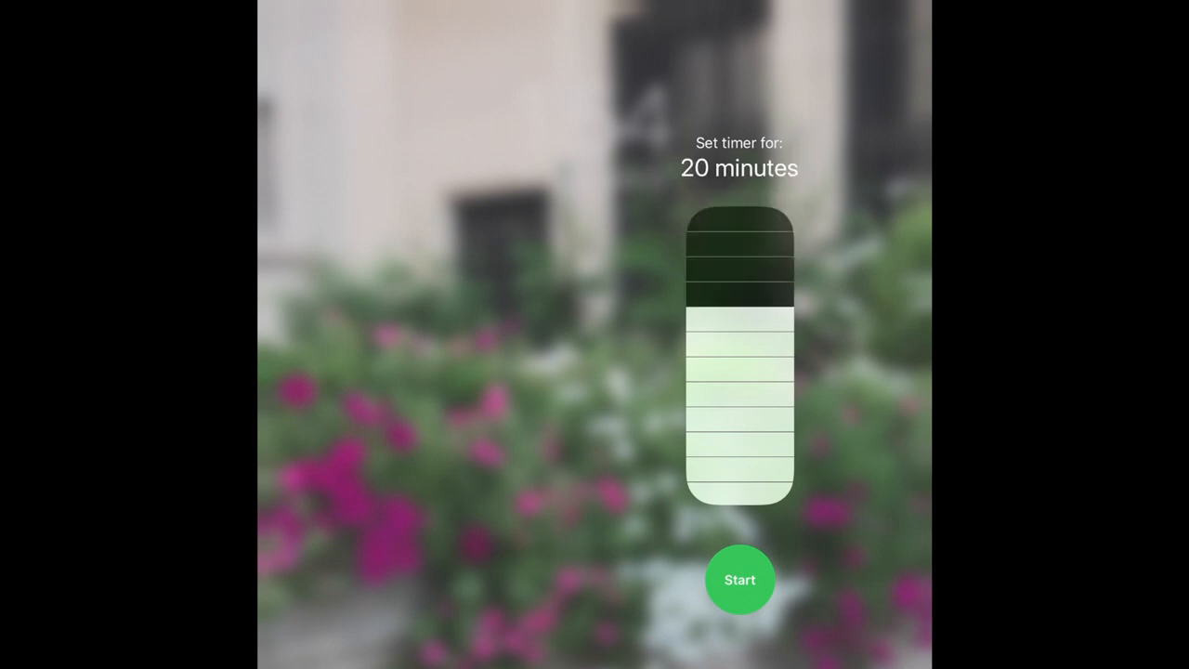
pyautogui.moveTo(740, 297); pyautogui.dragTo(740, 335)
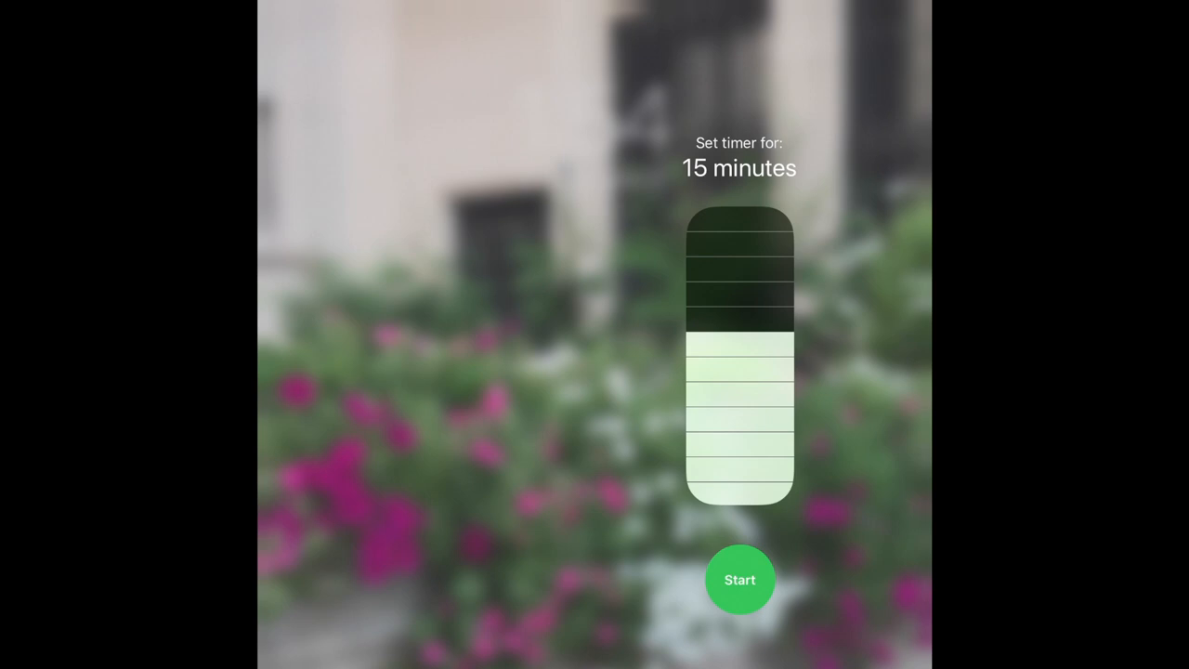